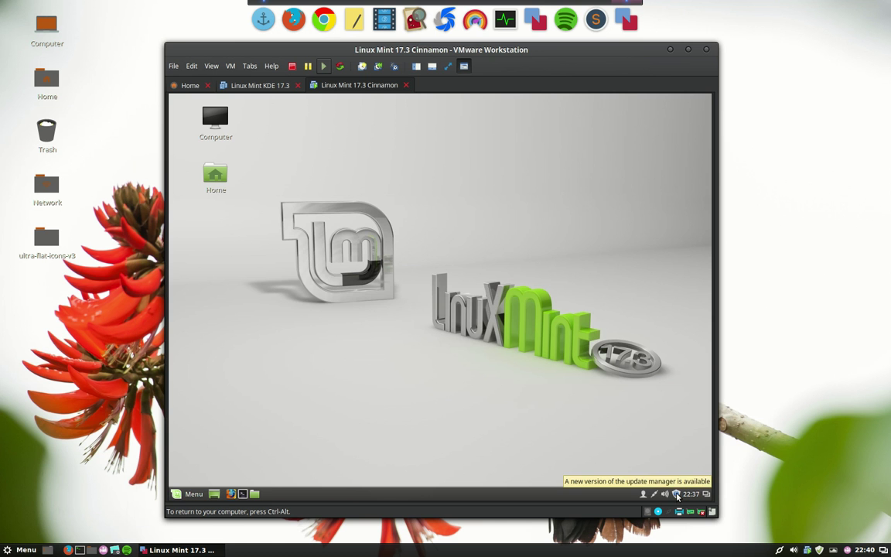
Install the Update Manager's own mintupdate release from the new-version notice, authenticating with the password
{"action": "left_click", "coordinate": [676, 493]}
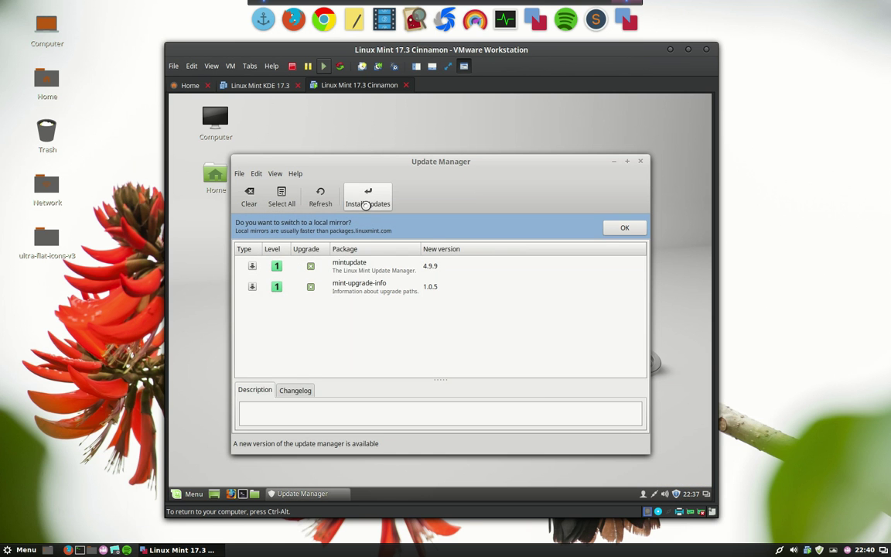
{"action": "left_click", "coordinate": [368, 198]}
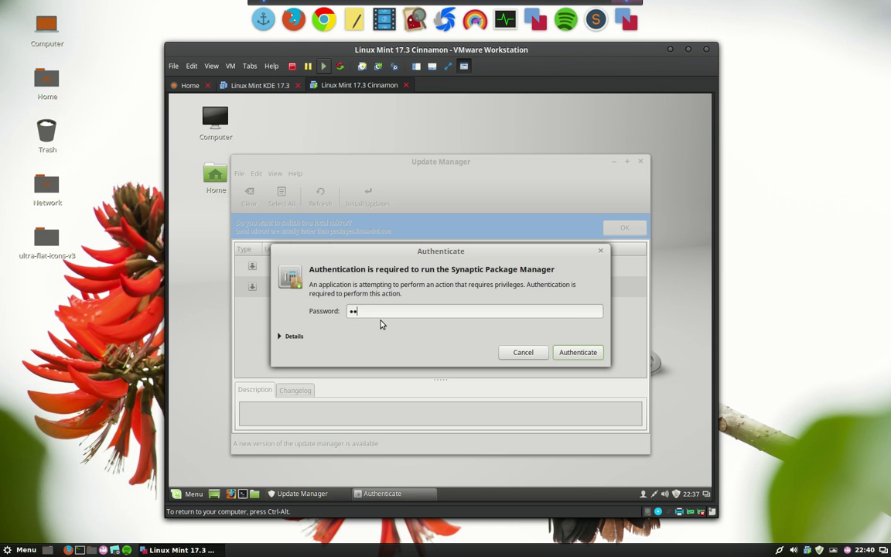
{"action": "left_click", "coordinate": [579, 352]}
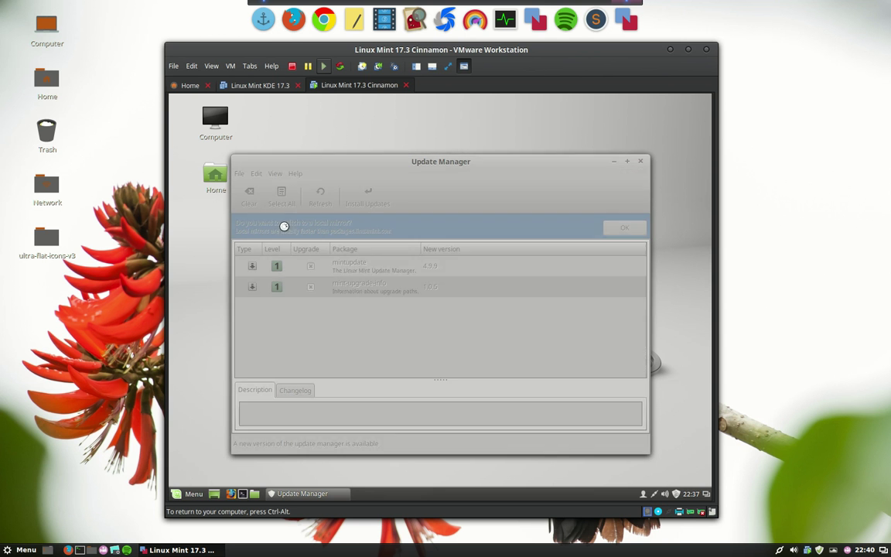
{"action": "left_click", "coordinate": [625, 226]}
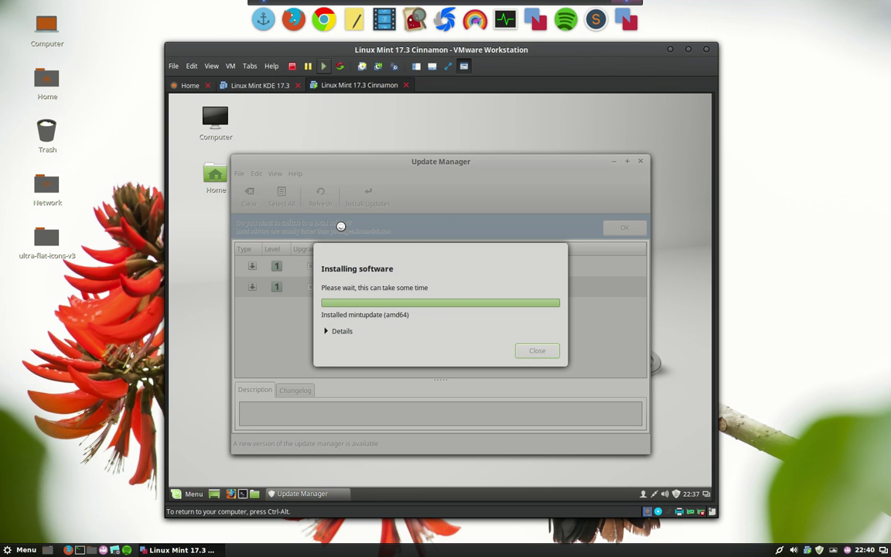
{"action": "left_click", "coordinate": [537, 349]}
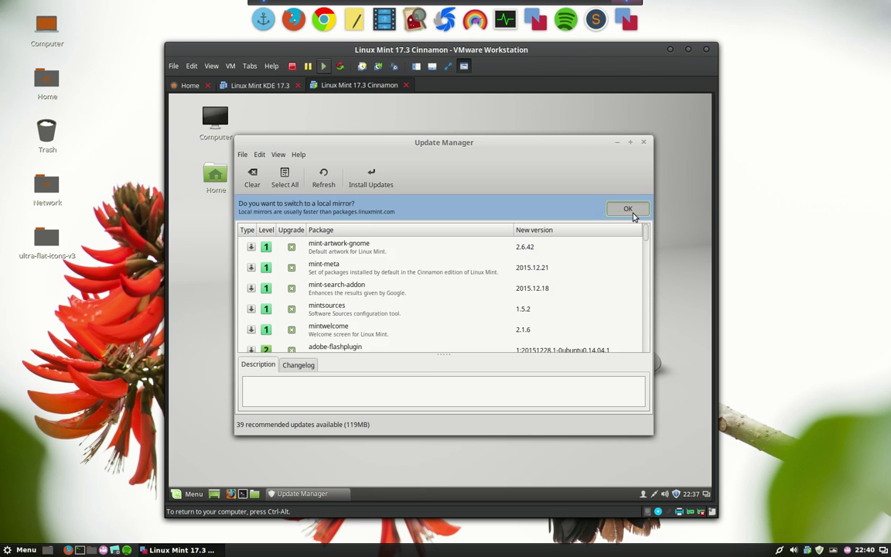
Accept the local-mirror prompt and authenticate to reach Software Sources
{"action": "left_click", "coordinate": [628, 209]}
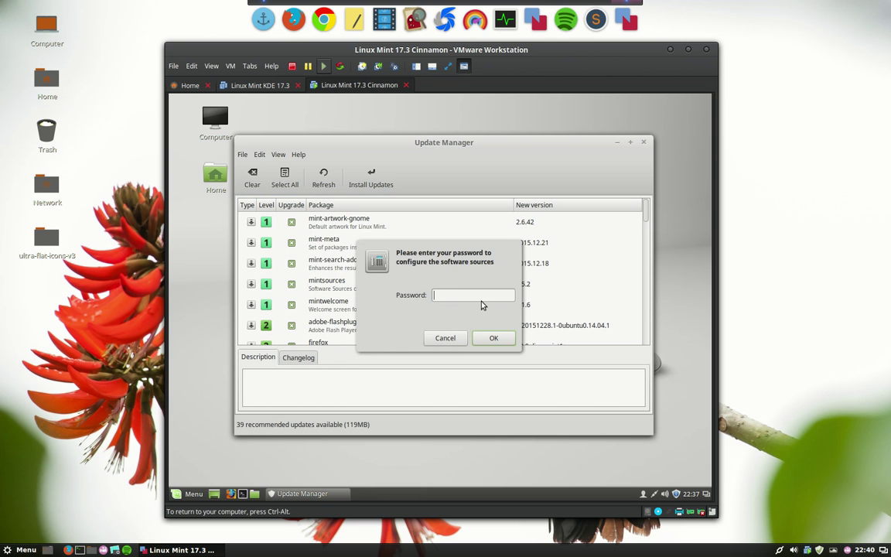
{"action": "left_click", "coordinate": [493, 337]}
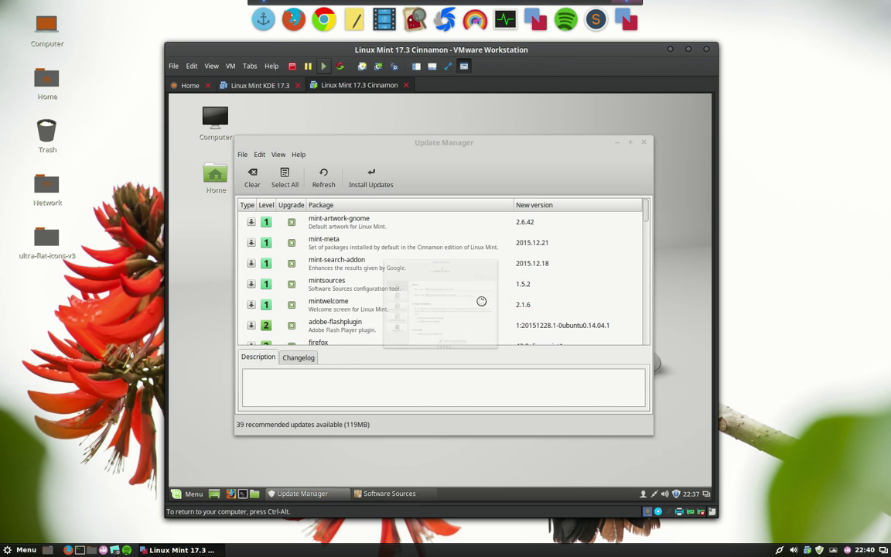
{"action": "left_click", "coordinate": [390, 492]}
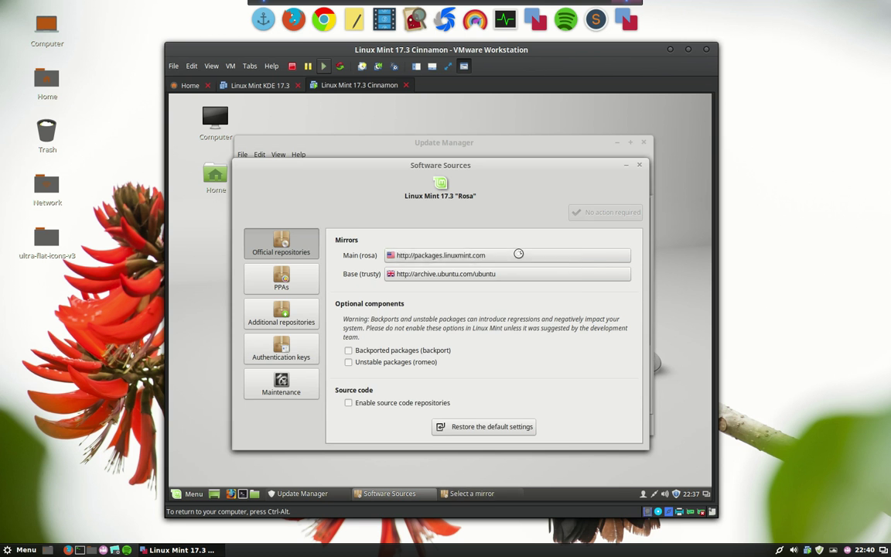
Set the main Mint mirror to LayerJet Solutions Open Source Mirror Service and apply it
{"action": "left_click", "coordinate": [518, 253]}
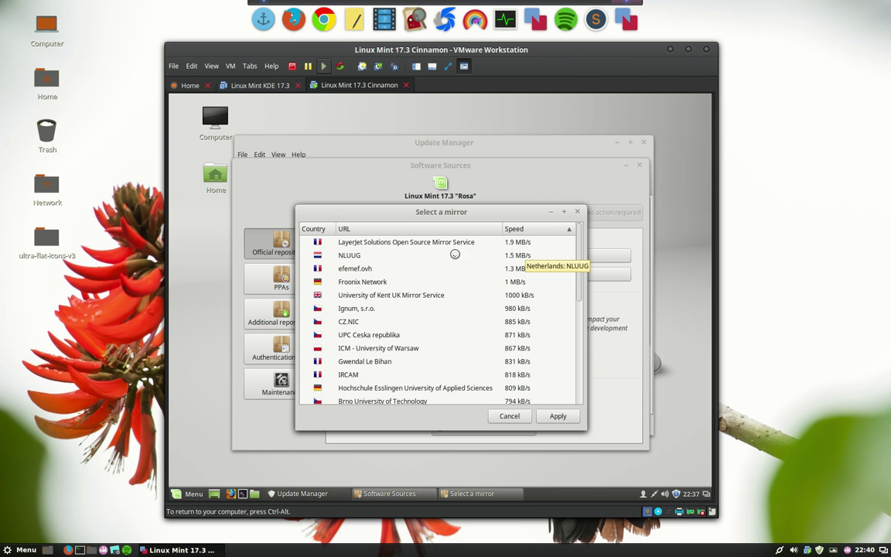
{"action": "left_click", "coordinate": [405, 241]}
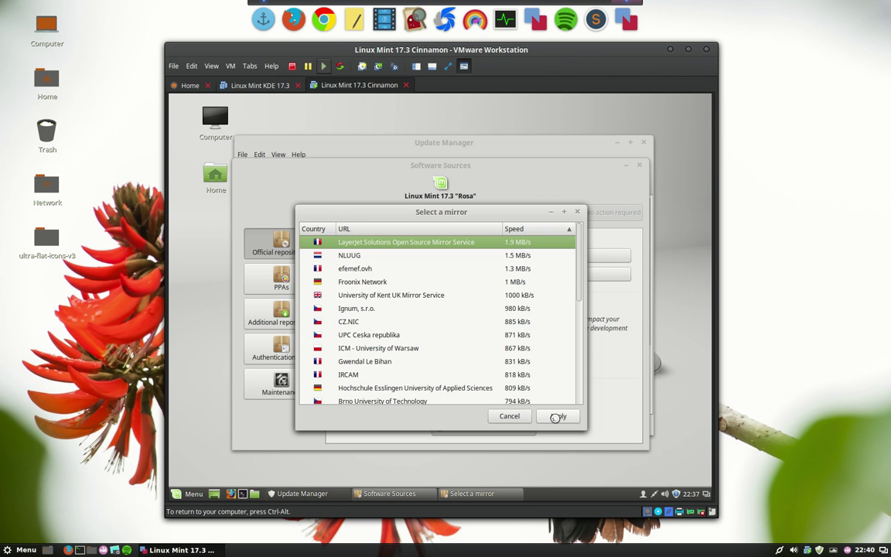
{"action": "left_click", "coordinate": [556, 416]}
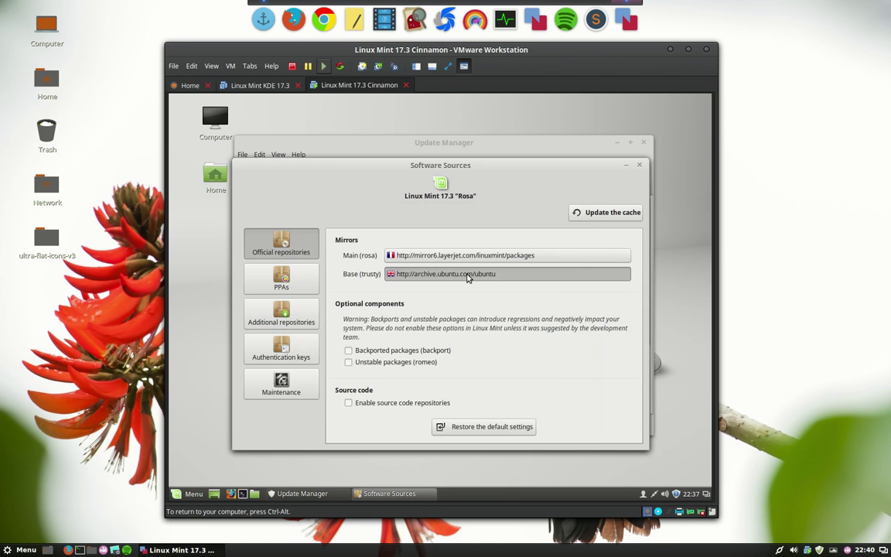
Set the base Ubuntu mirror to ubuntu.mirrors.skynet.be and apply it
{"action": "left_click", "coordinate": [507, 274]}
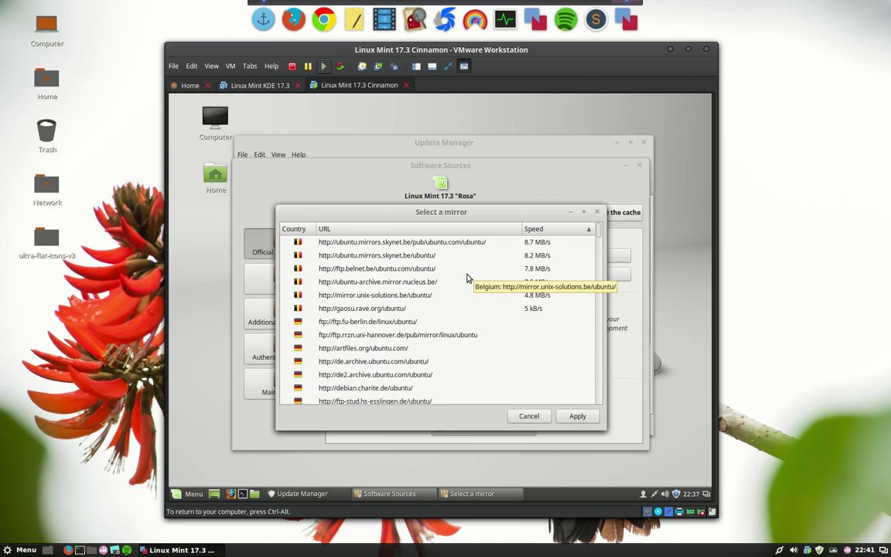
{"action": "left_click", "coordinate": [402, 241]}
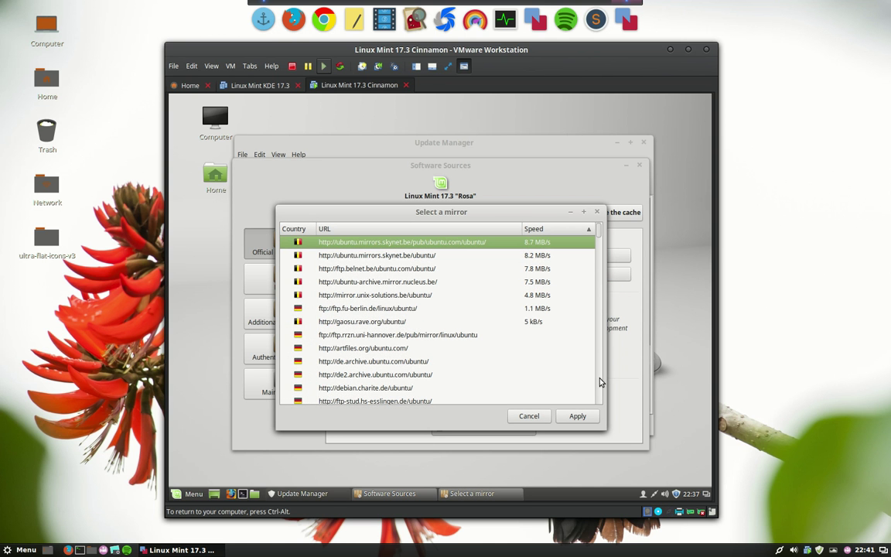
{"action": "left_click", "coordinate": [577, 414]}
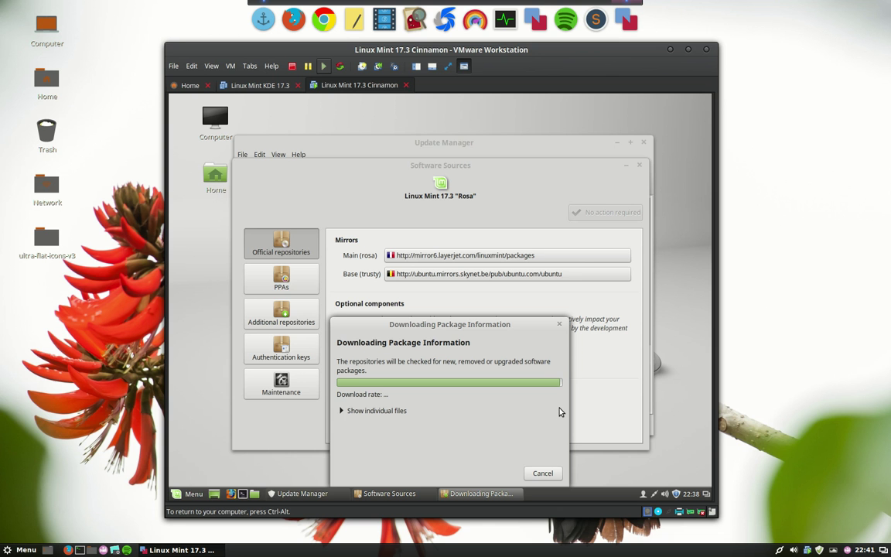
{"action": "mouse_move", "coordinate": [452, 411]}
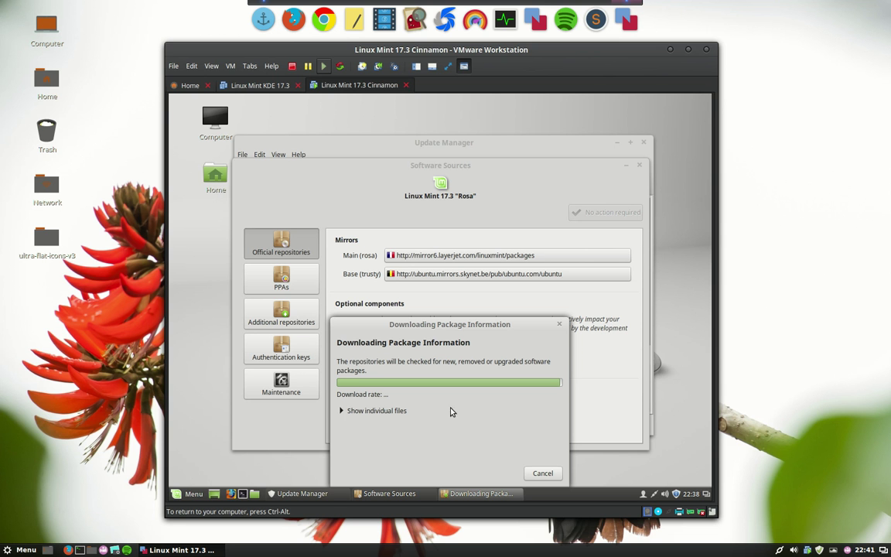
Refresh the package cache and watch the individual files being downloaded
{"action": "left_click", "coordinate": [371, 410]}
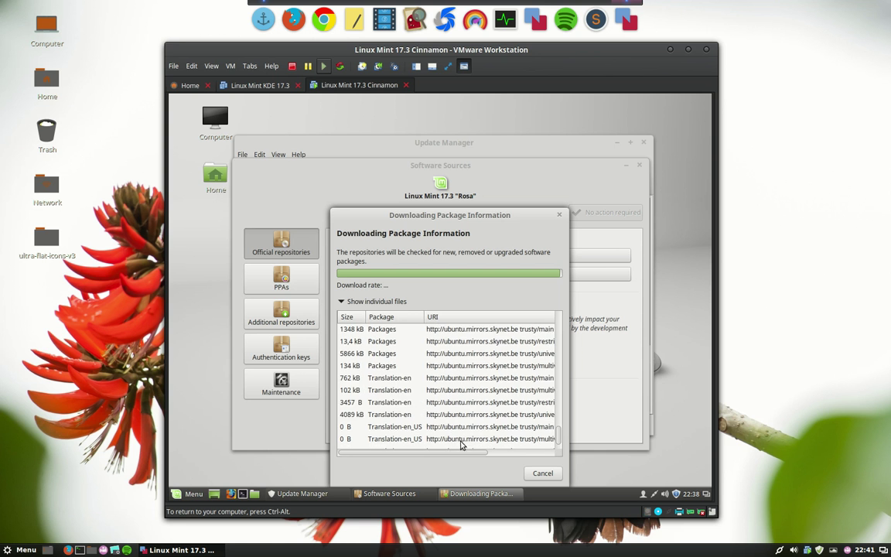
{"action": "scroll", "scroll_direction": "down", "scroll_amount": 3}
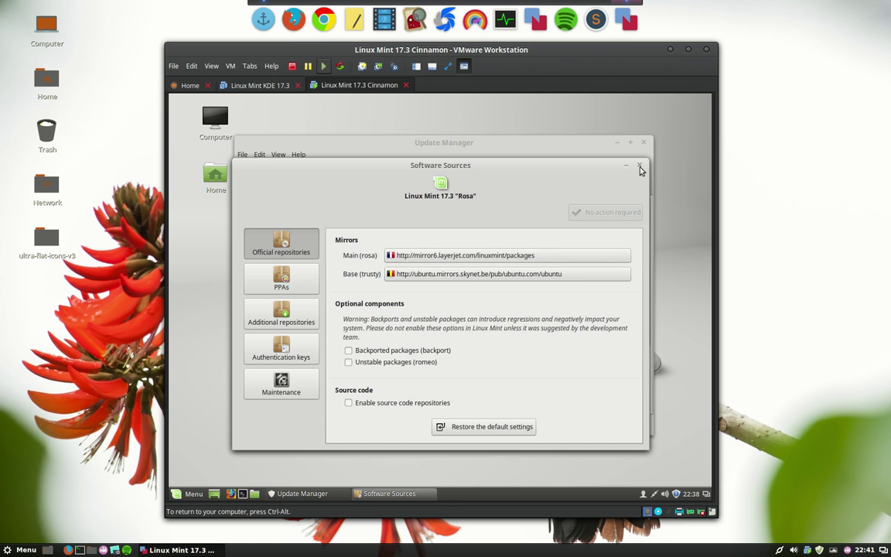
Leave Software Sources, refresh the update list and start installing the recommended updates
{"action": "left_click", "coordinate": [640, 167]}
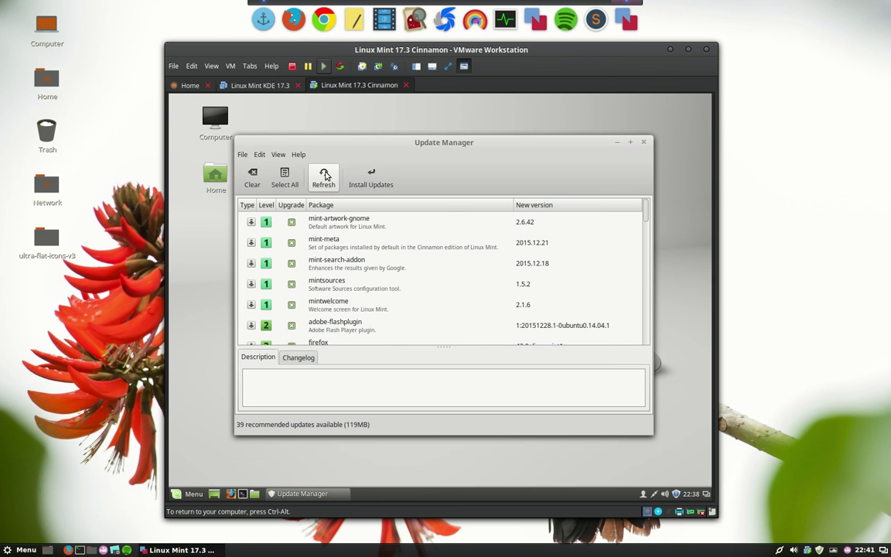
{"action": "left_click", "coordinate": [323, 177]}
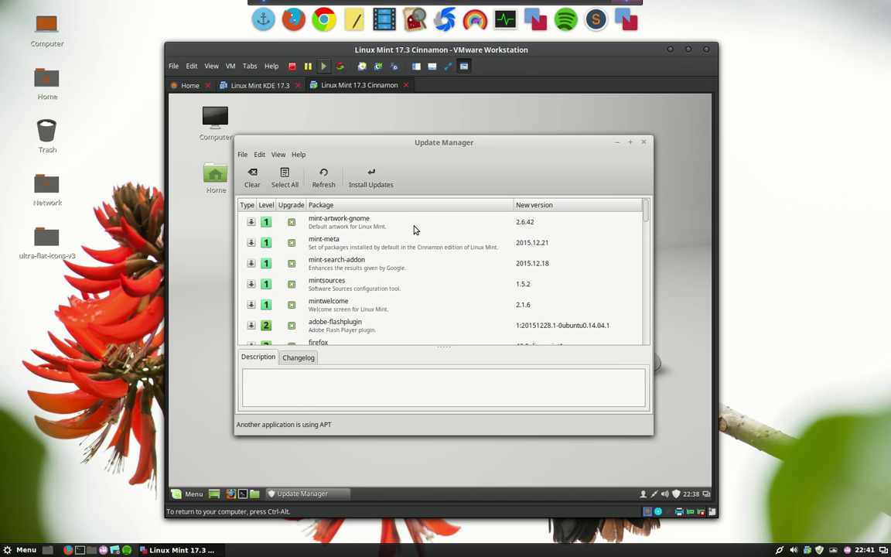
{"action": "left_click", "coordinate": [371, 178]}
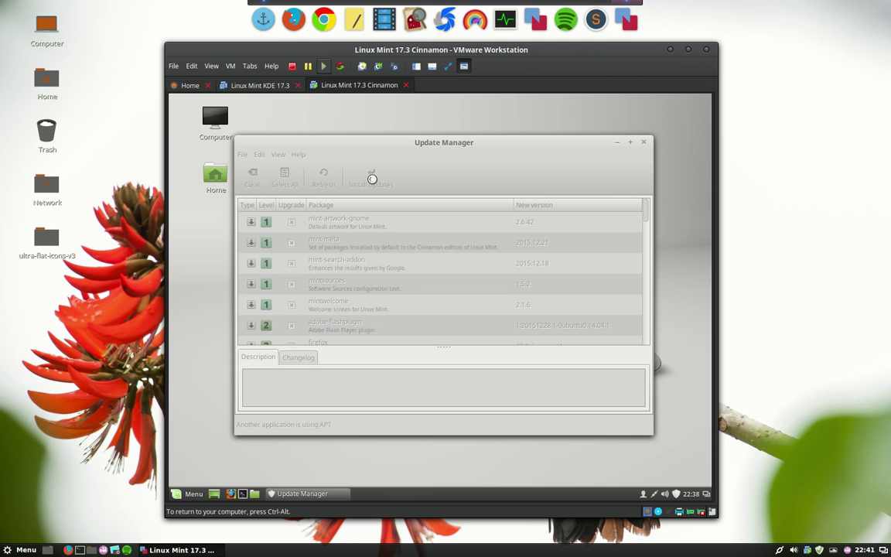
{"action": "mouse_move", "coordinate": [490, 241]}
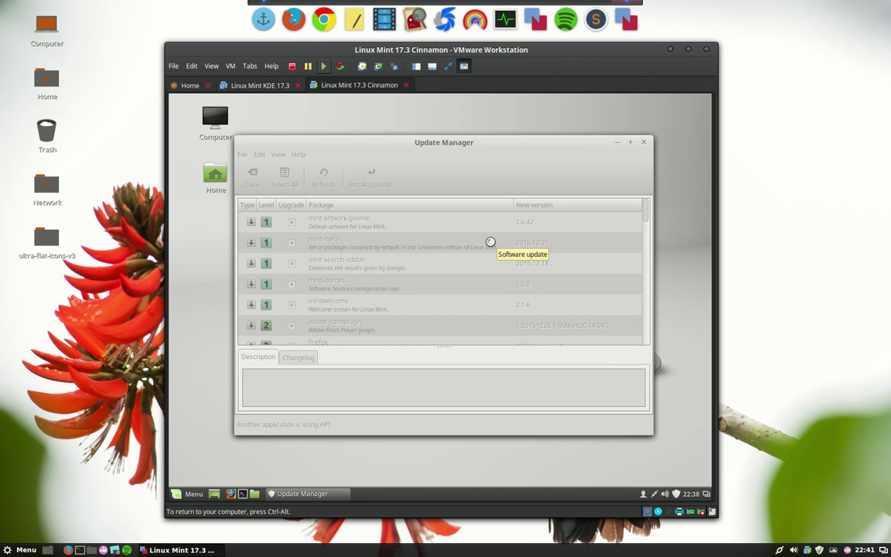
{"action": "mouse_move", "coordinate": [472, 275]}
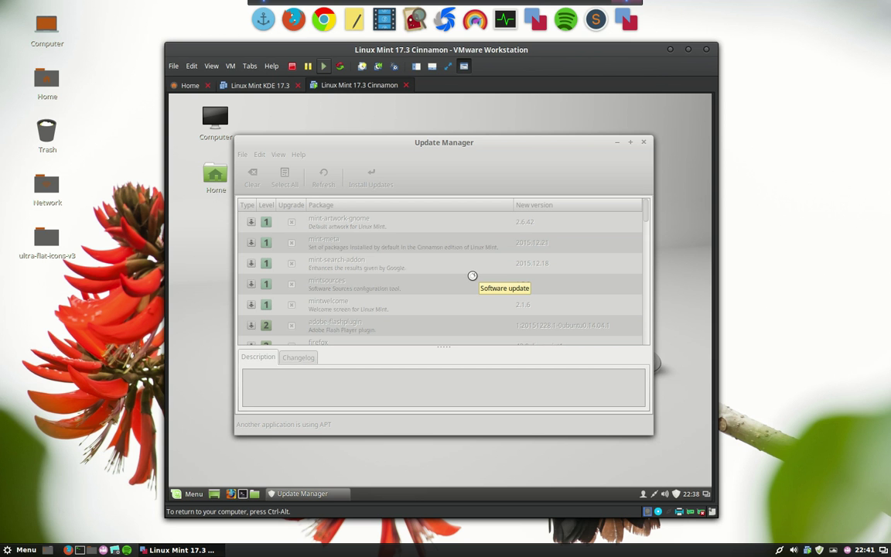
{"action": "mouse_move", "coordinate": [464, 412]}
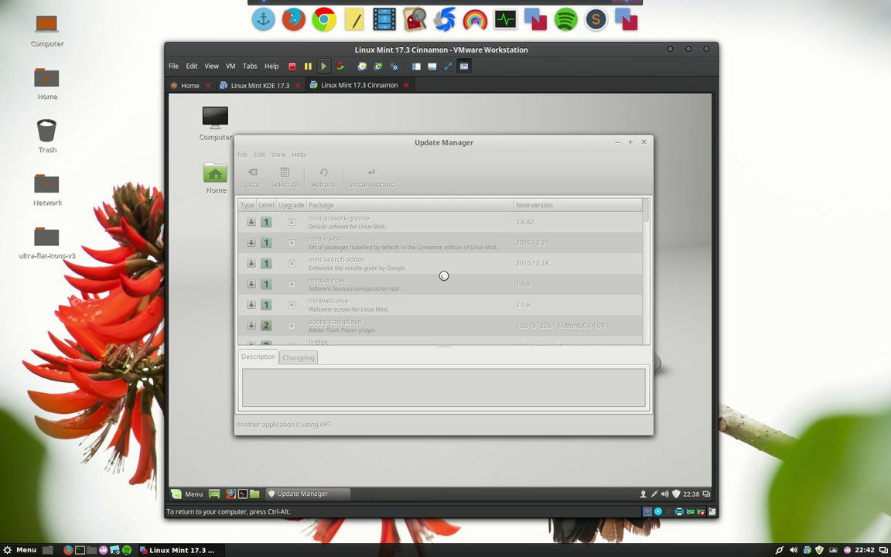
{"action": "mouse_move", "coordinate": [444, 284]}
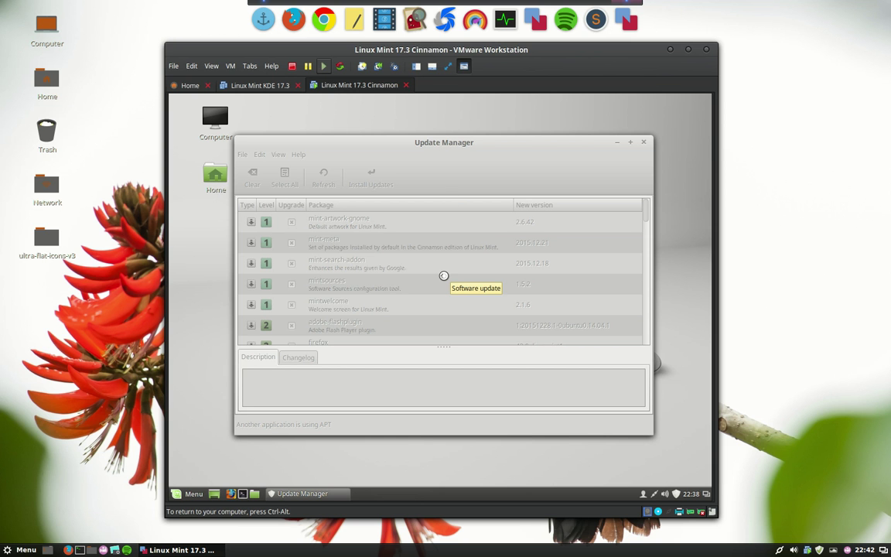
{"action": "mouse_move", "coordinate": [569, 164]}
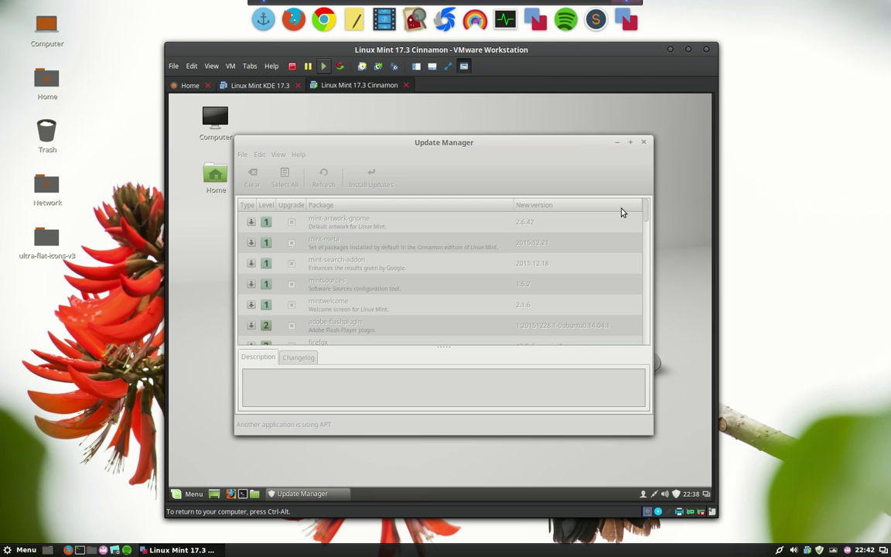
{"action": "left_click", "coordinate": [643, 142]}
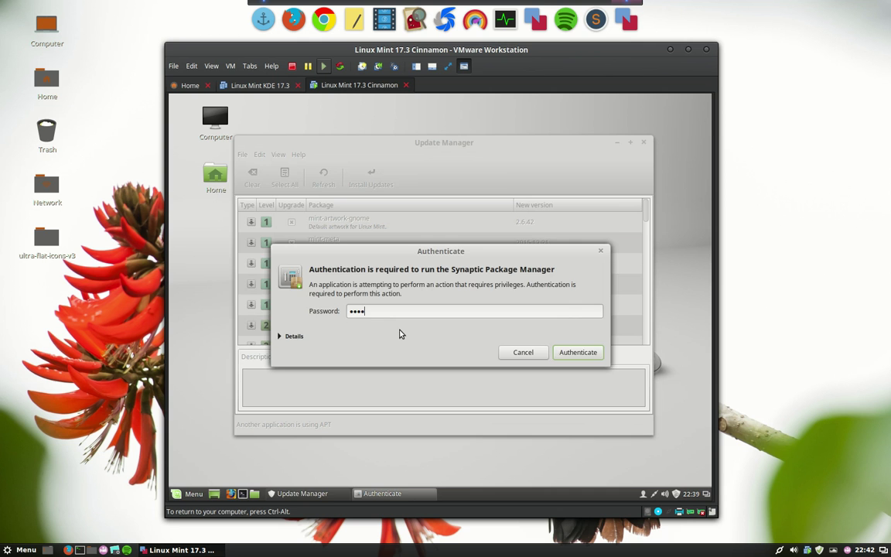
Authenticate with the administrator password so the update package files begin downloading
{"action": "left_click", "coordinate": [578, 352]}
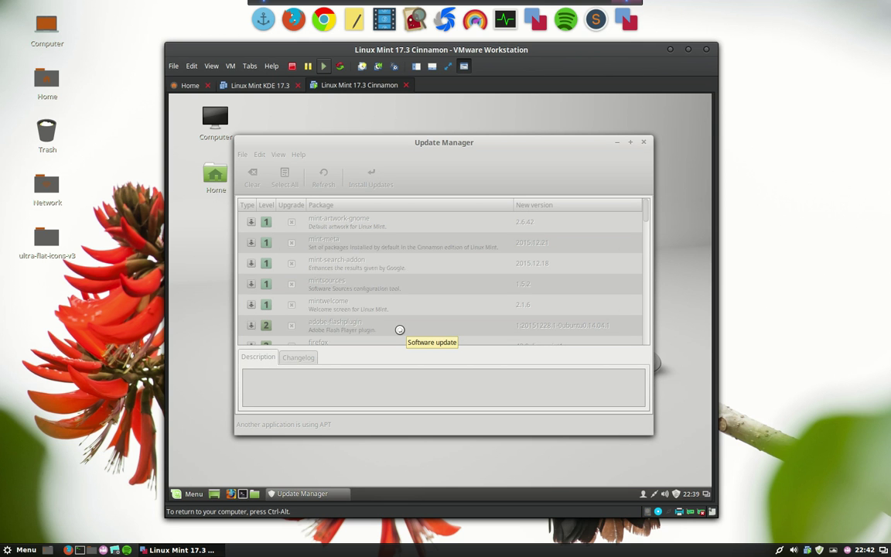
{"action": "mouse_move", "coordinate": [69, 495]}
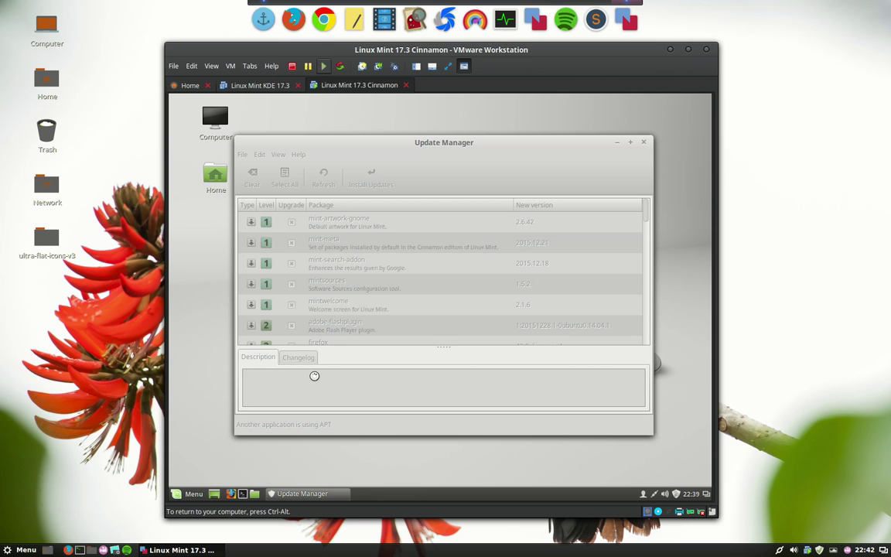
{"action": "left_click", "coordinate": [371, 178]}
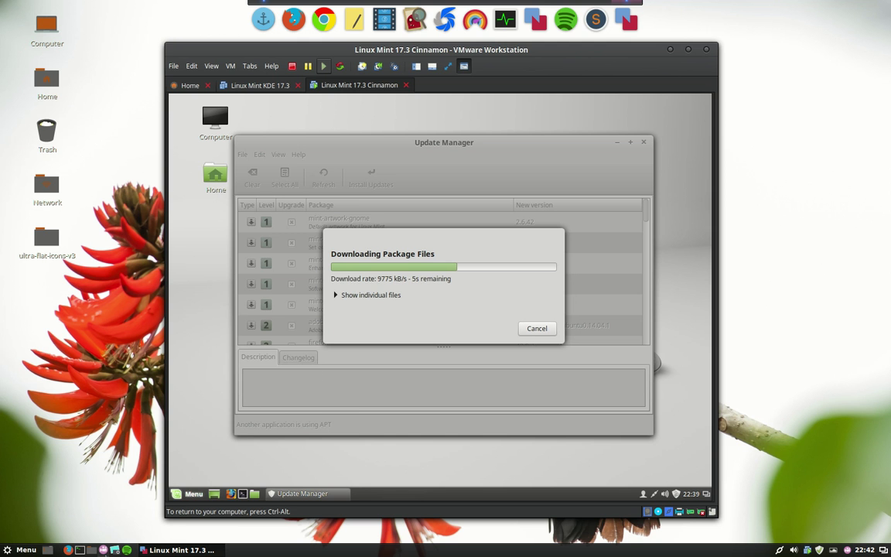
{"action": "mouse_move", "coordinate": [71, 405]}
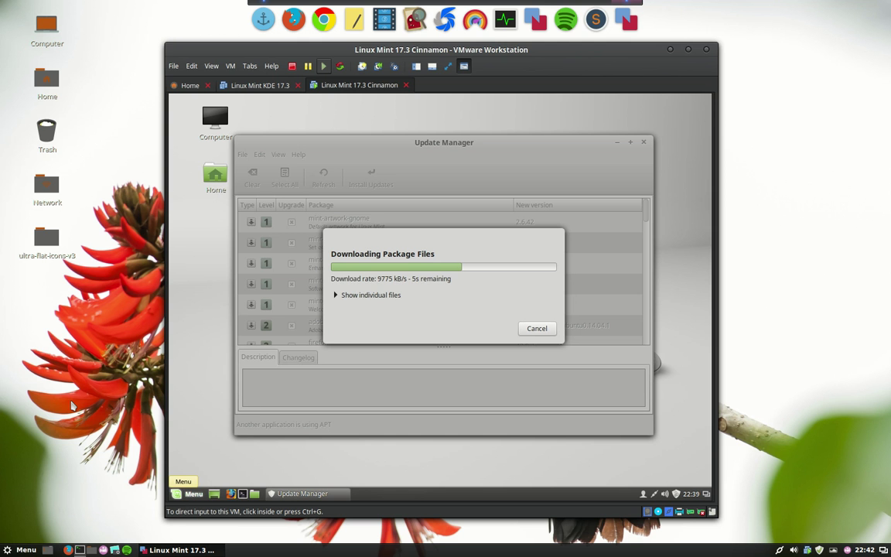
{"action": "left_click", "coordinate": [641, 19]}
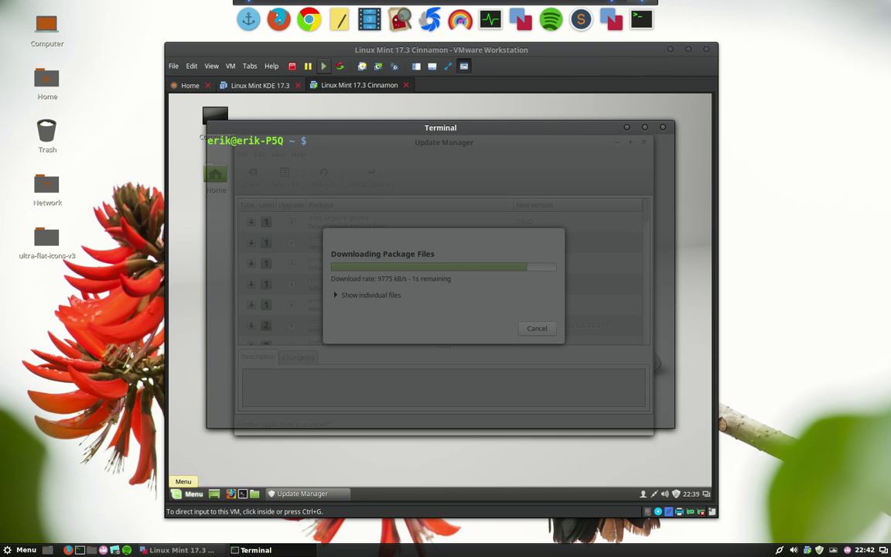
Enter a short command in the drop-down terminal and hide it again
{"action": "type", "text": "scr"}
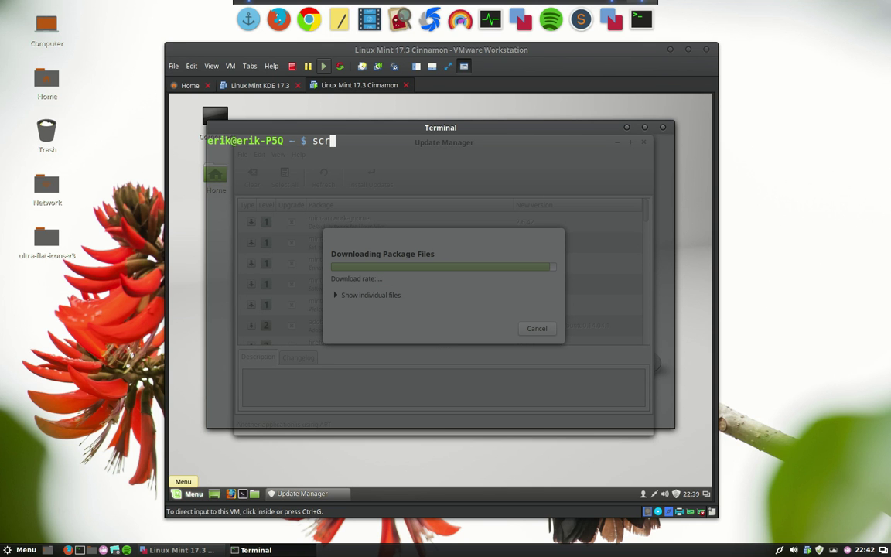
{"action": "type", "text": "ee,"}
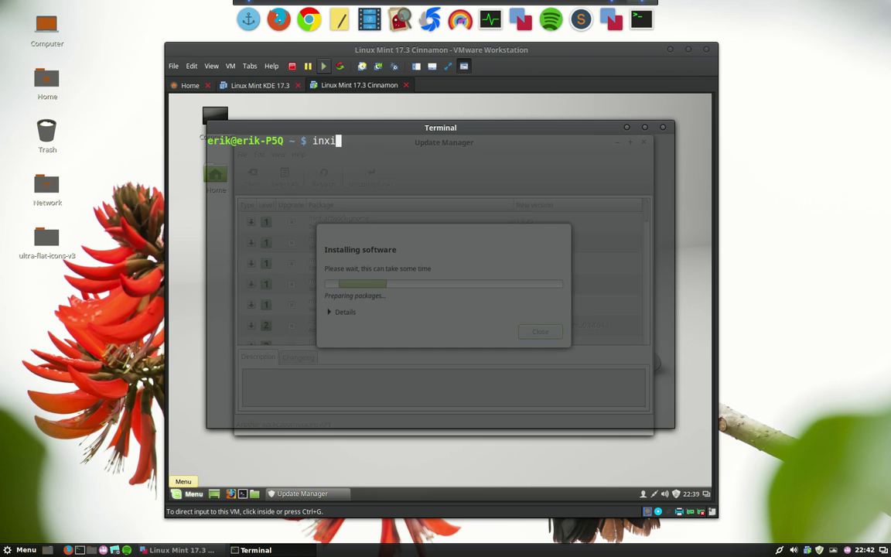
{"action": "key", "text": "Return"}
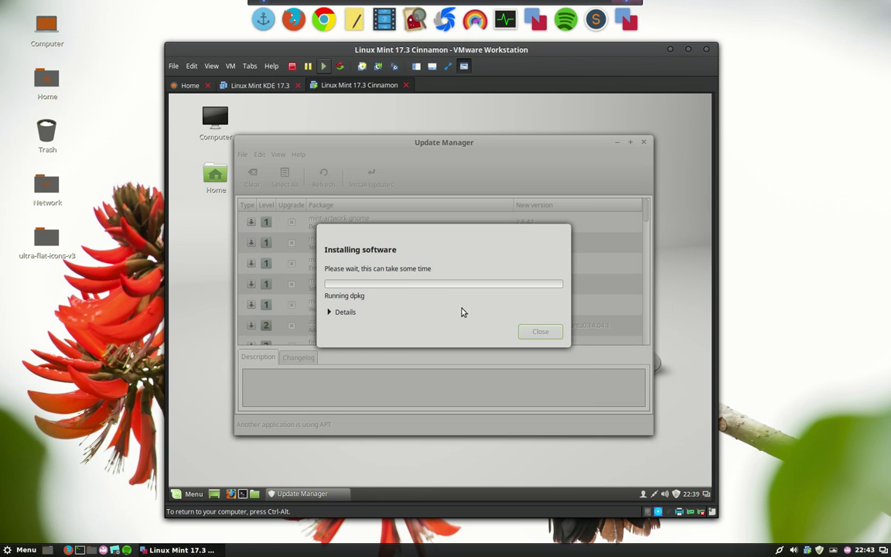
Expand Details in the Installing software dialog to show the dpkg output
{"action": "left_click", "coordinate": [329, 313]}
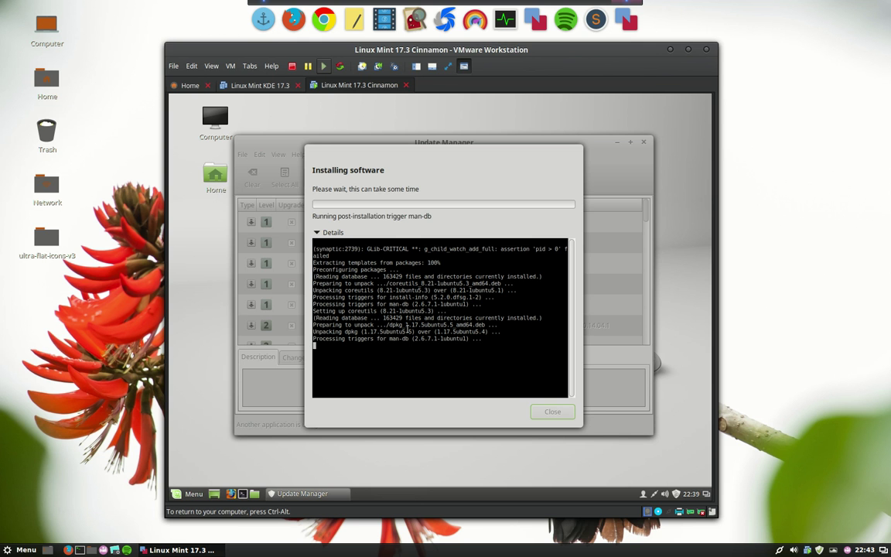
{"action": "mouse_move", "coordinate": [383, 121]}
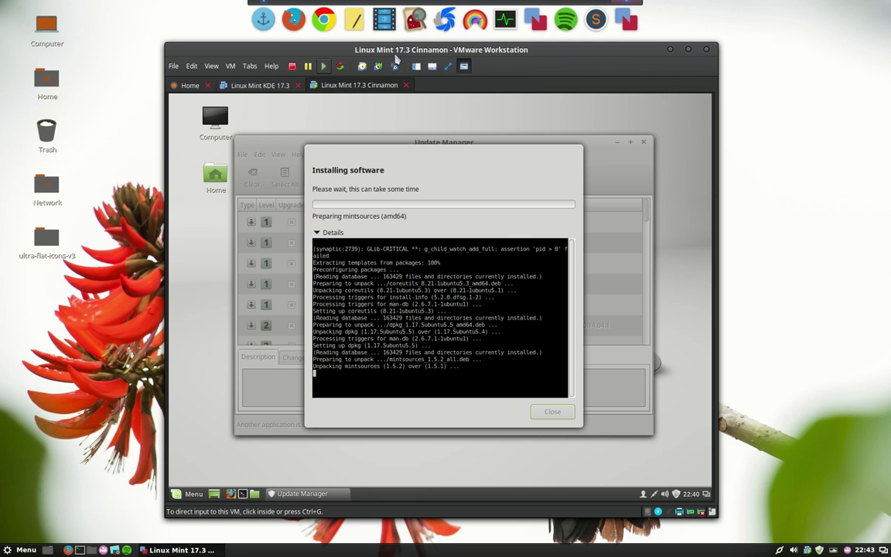
{"action": "mouse_move", "coordinate": [378, 65]}
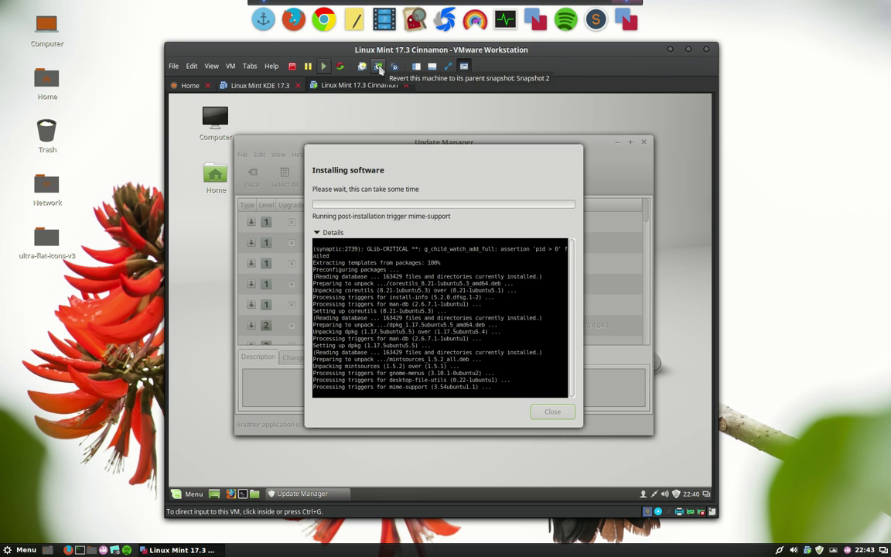
{"action": "mouse_move", "coordinate": [362, 65]}
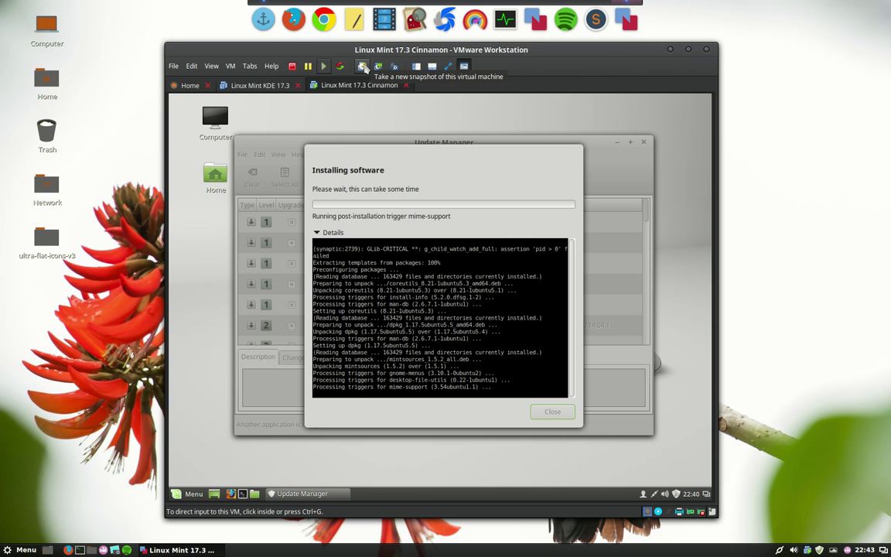